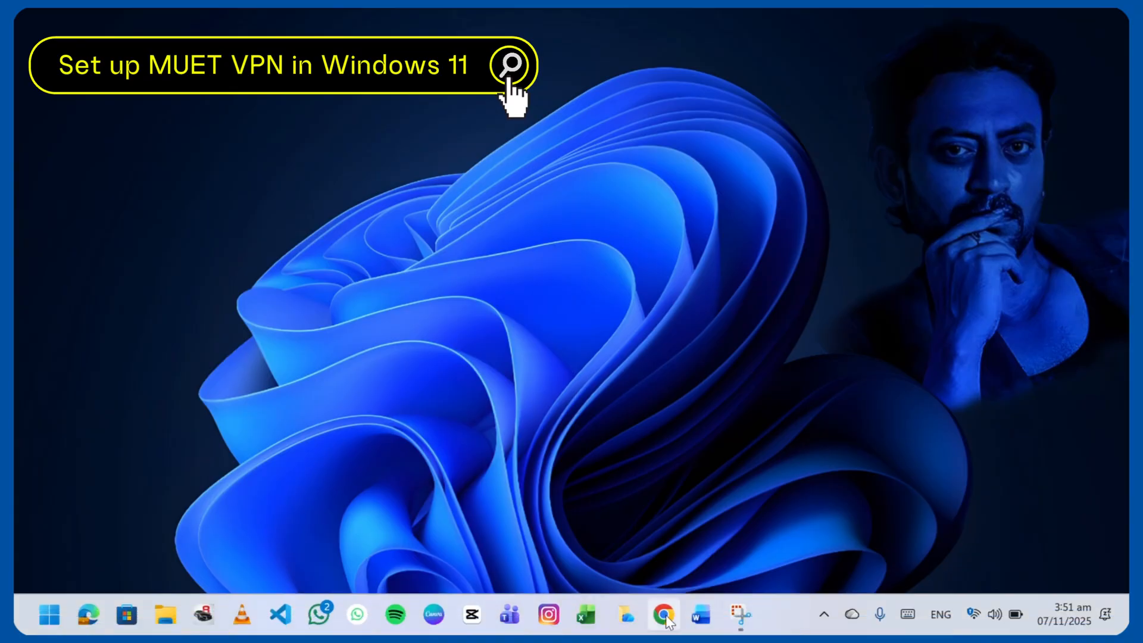
# - Sign in to the MIS Portal and view the Computer Systems Engineering semester 3 attendance report
pyautogui.click(662, 614)
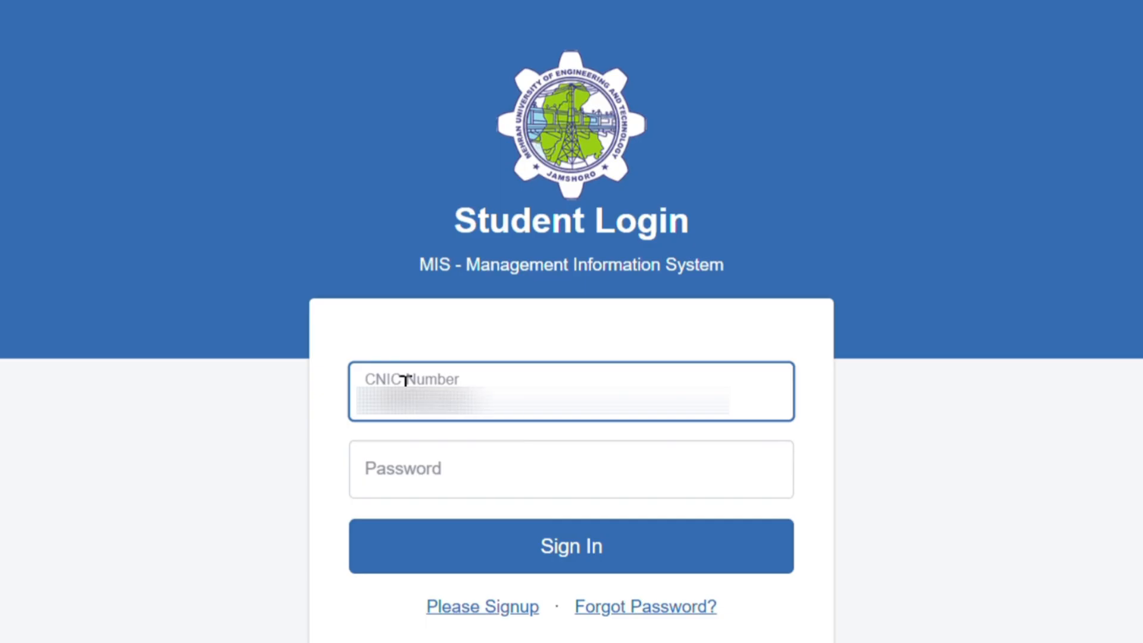
pyautogui.click(570, 545)
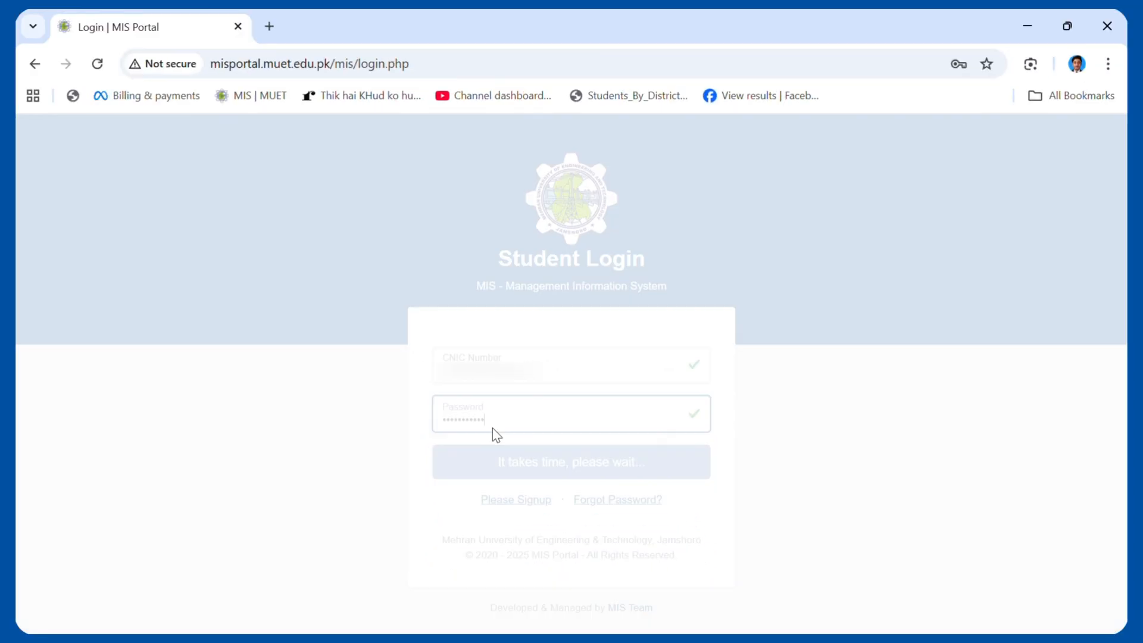
pyautogui.click(570, 462)
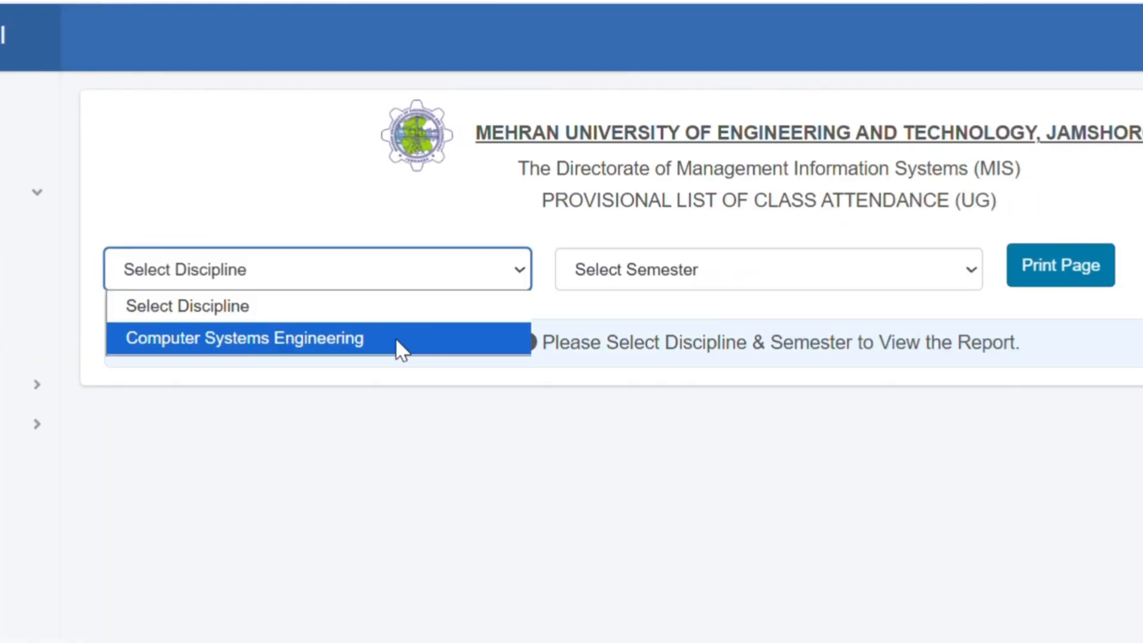
pyautogui.click(244, 337)
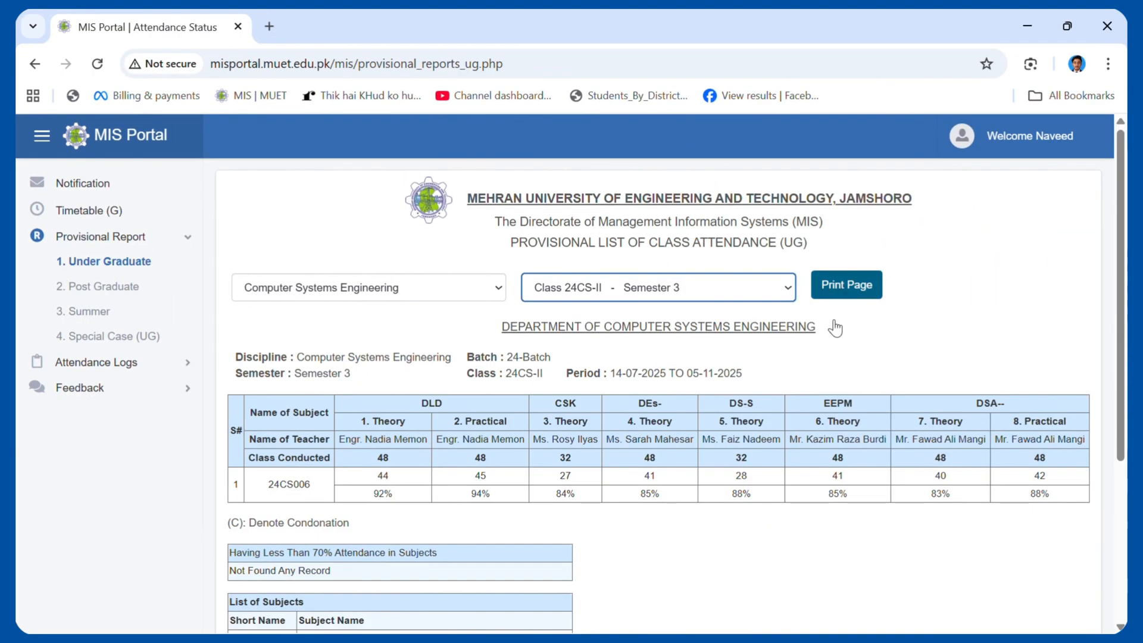
pyautogui.moveTo(683, 108)
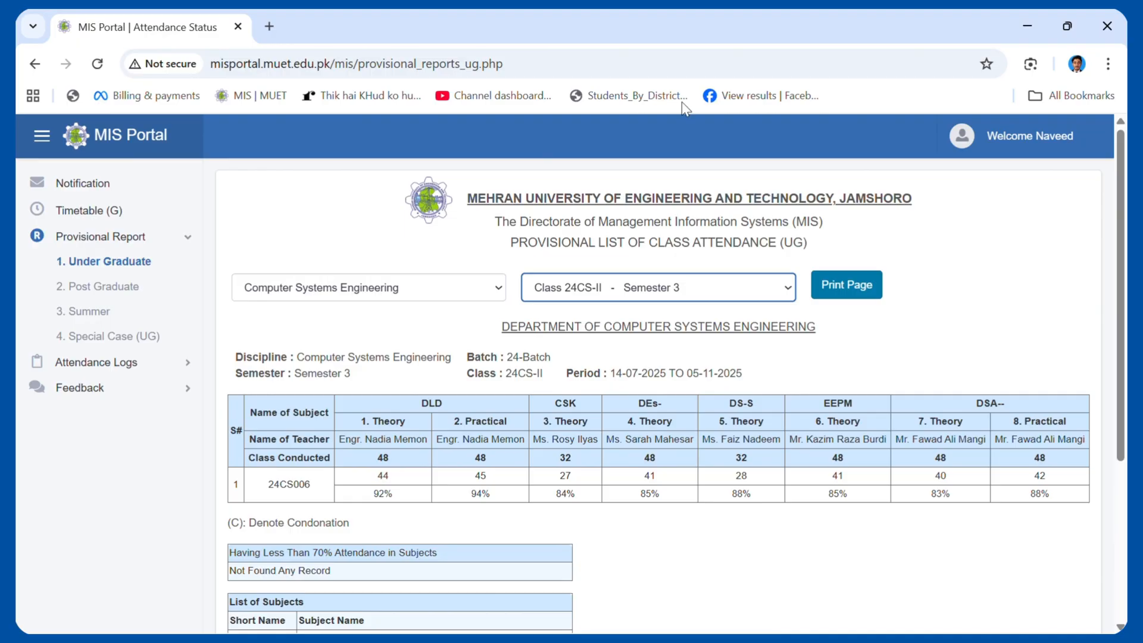
# - Go to the other student portal login and submit the entered credentials
pyautogui.click(268, 27)
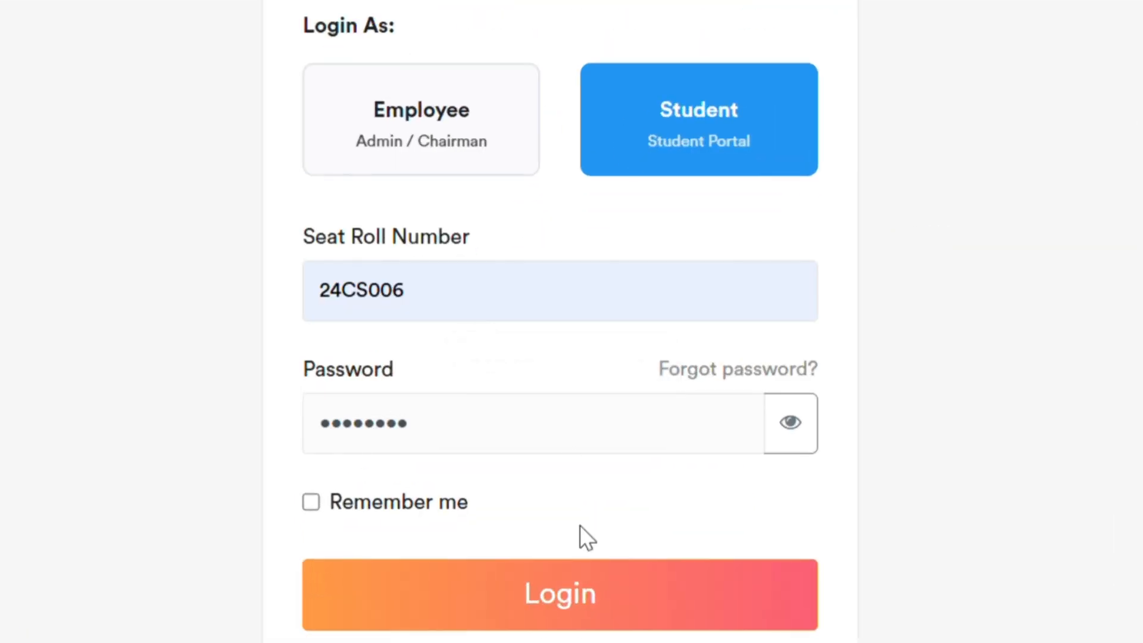
pyautogui.click(559, 592)
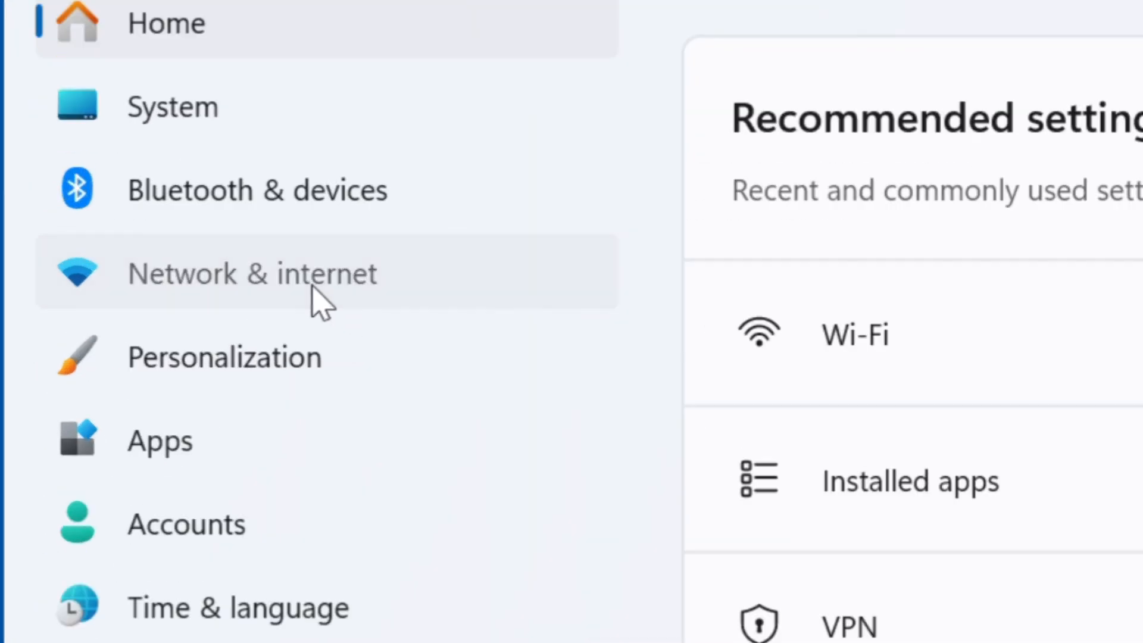
# - Reach the VPN page through Network & internet in Settings
pyautogui.click(251, 274)
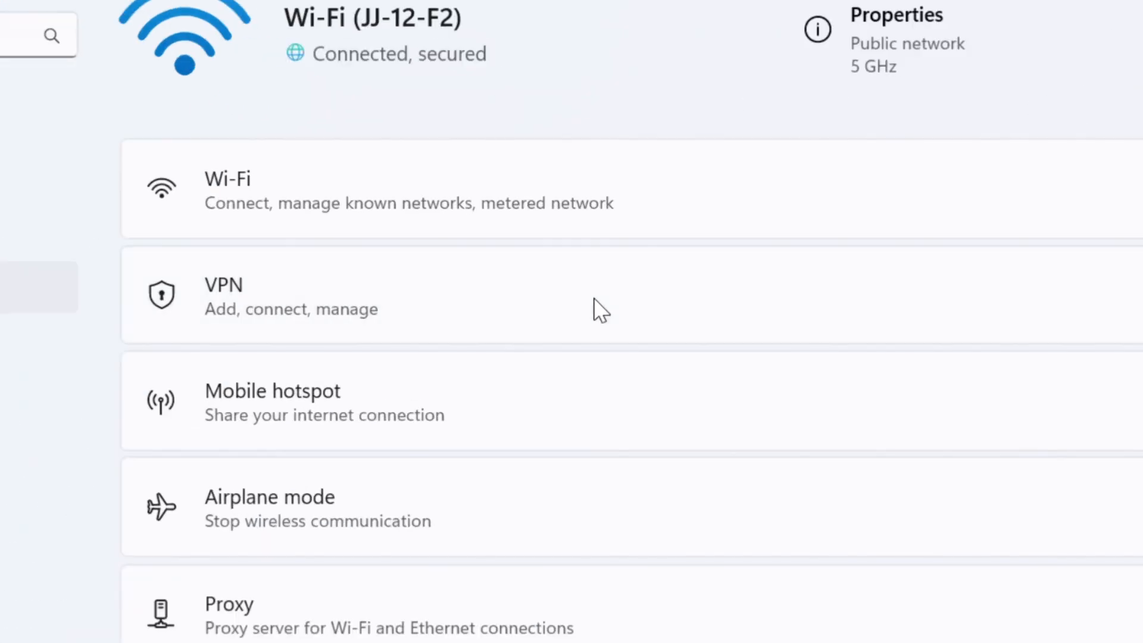
pyautogui.click(291, 295)
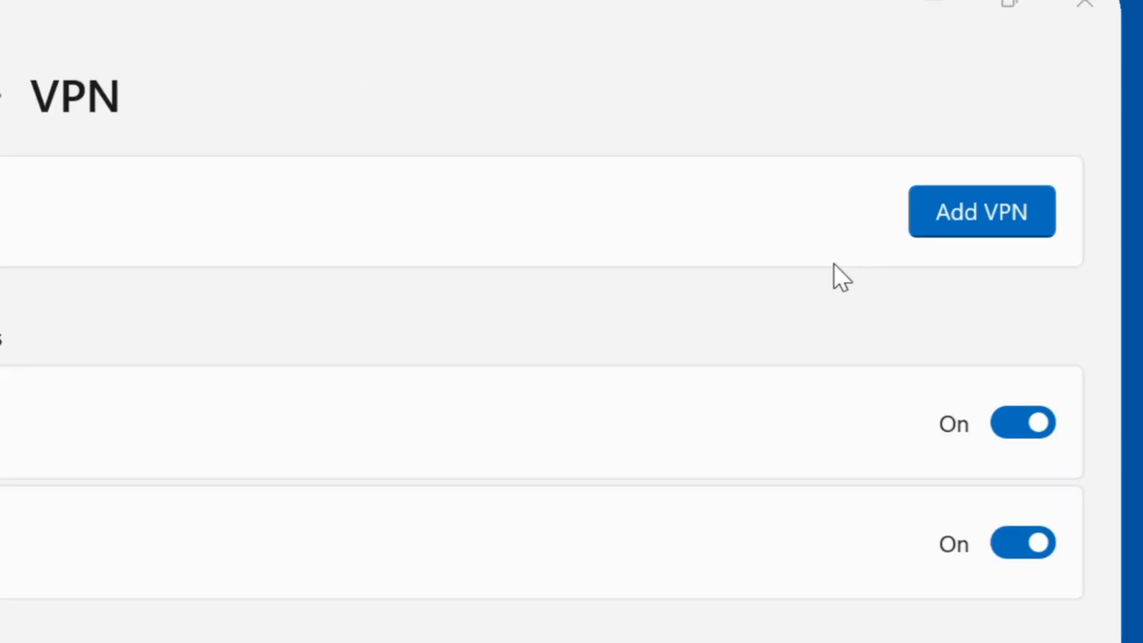
# - Add VPN connection 'MUET VPN' to server 121.52.154.148, type PPTP, with saved sign-in info
pyautogui.click(982, 212)
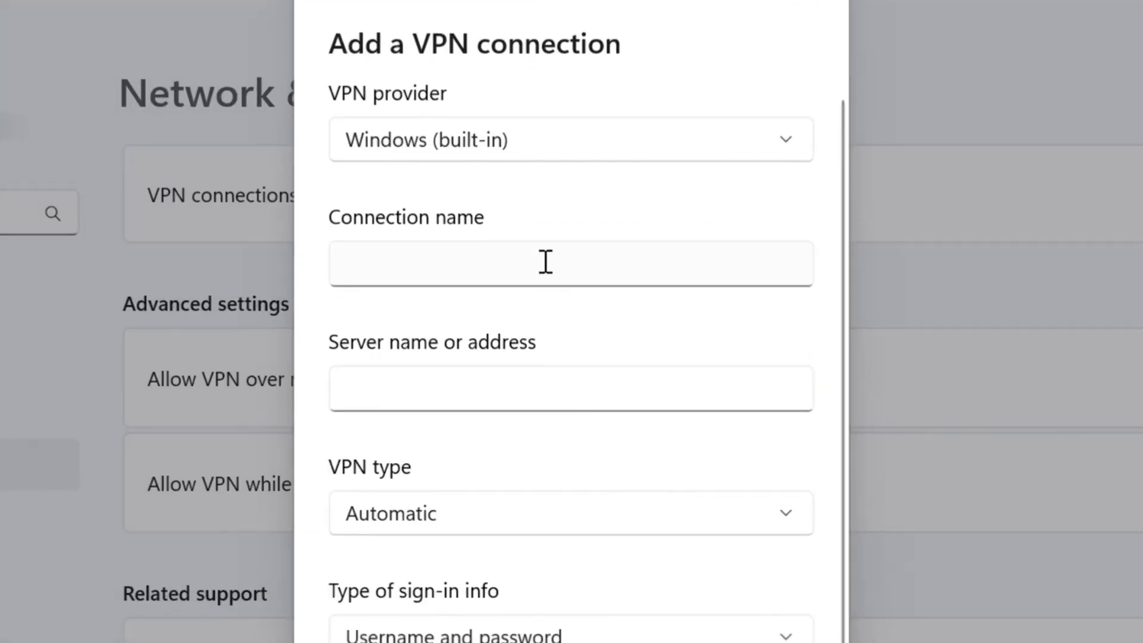
pyautogui.write('MUET VPN')
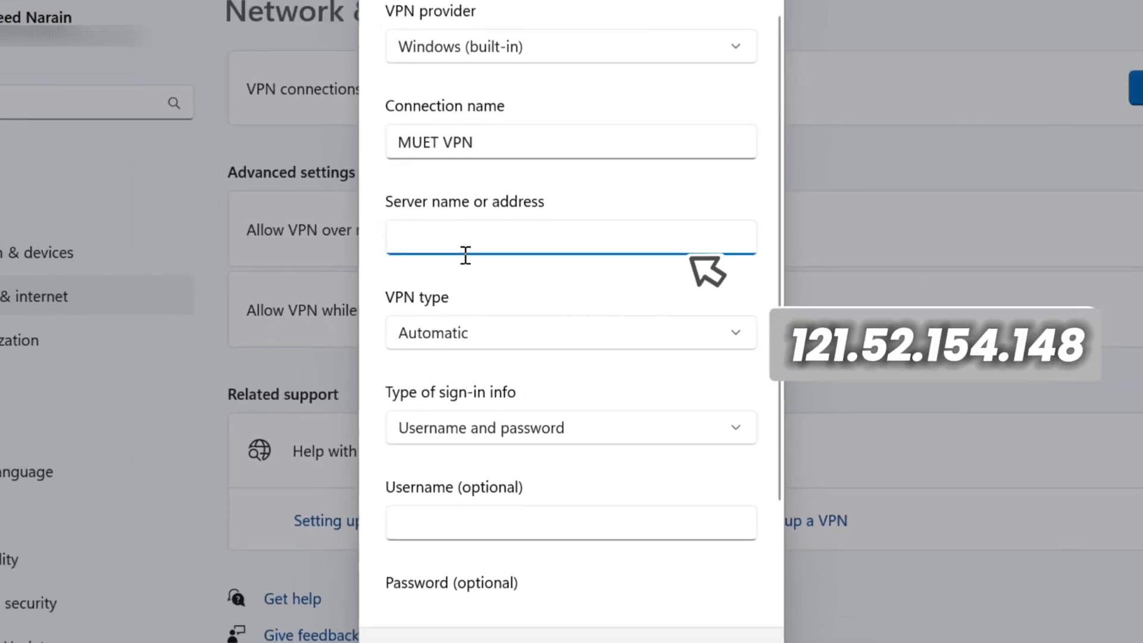
pyautogui.write('121.52.154.')
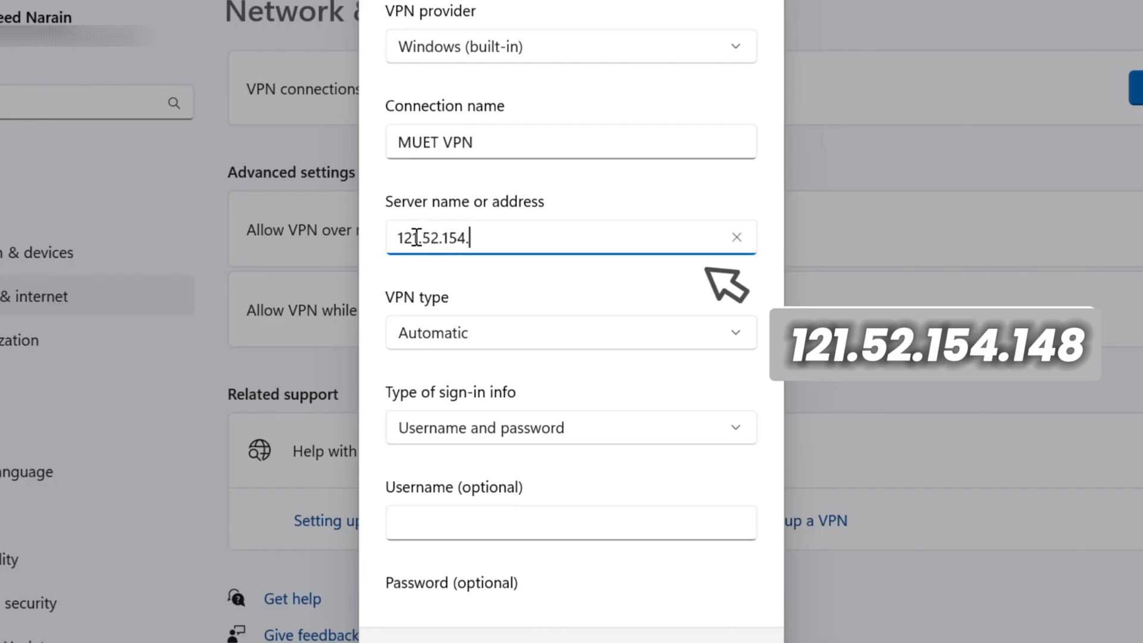
pyautogui.write('148')
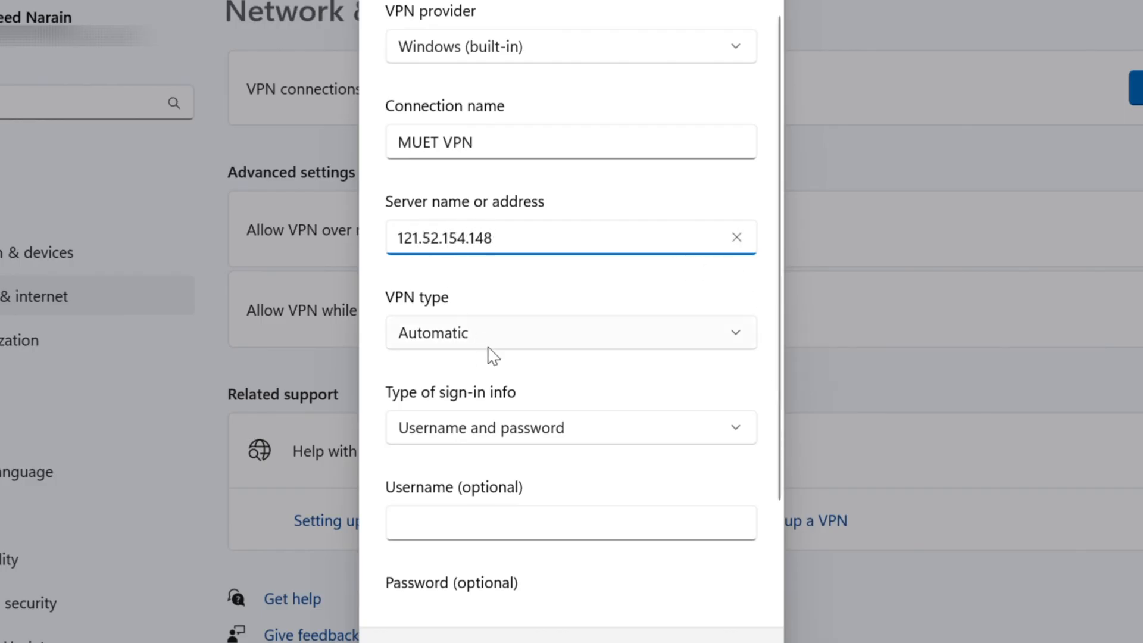
pyautogui.click(571, 332)
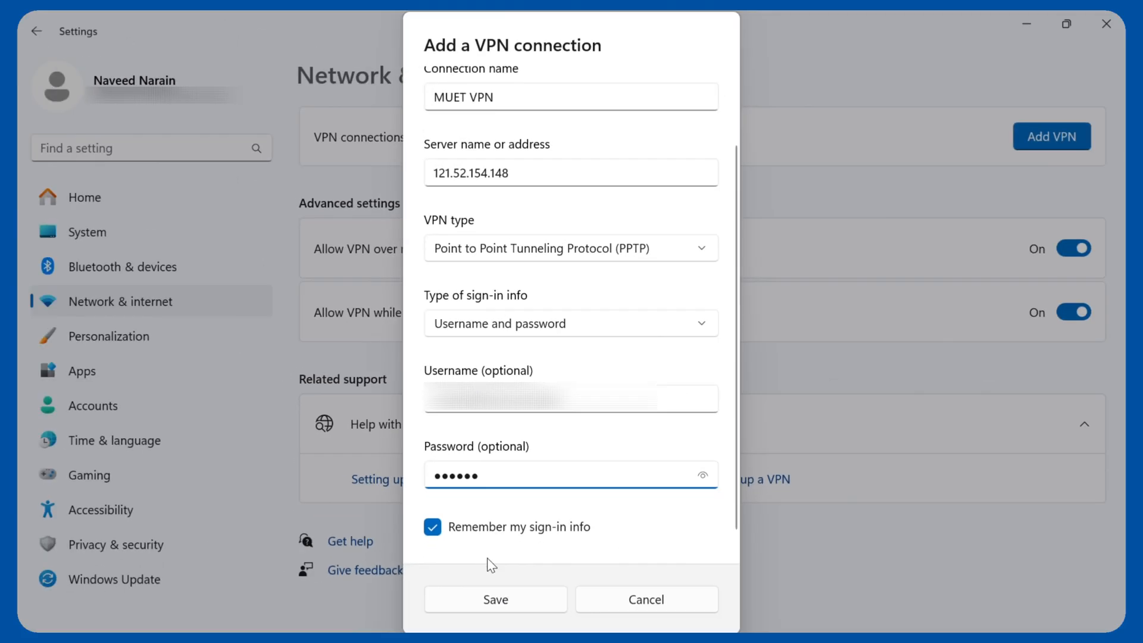
pyautogui.click(495, 598)
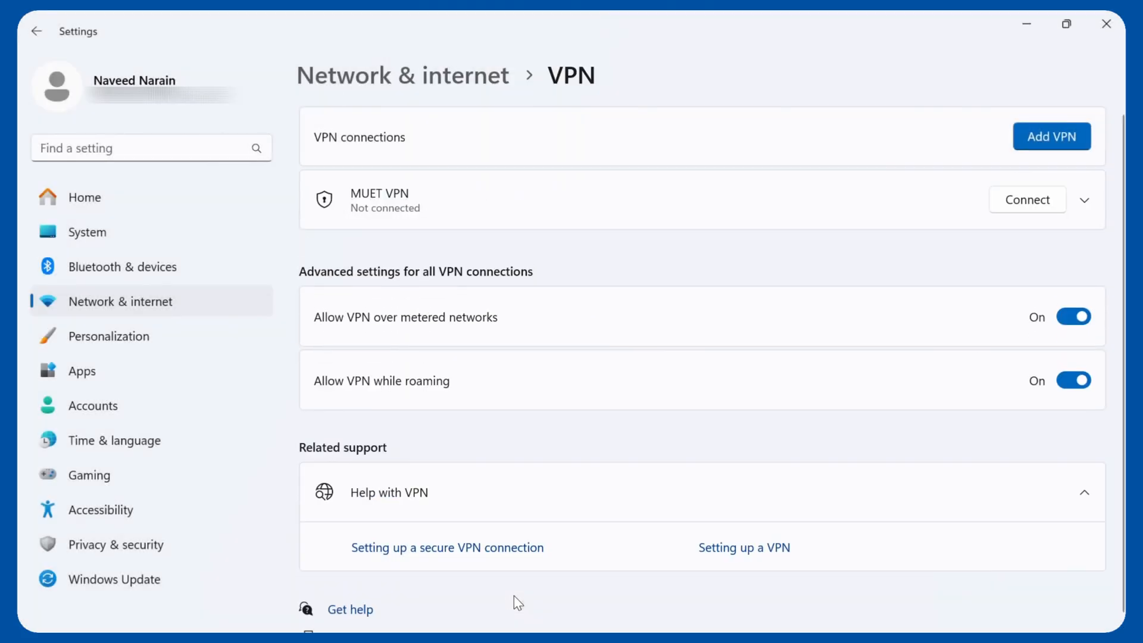
pyautogui.moveTo(449, 247)
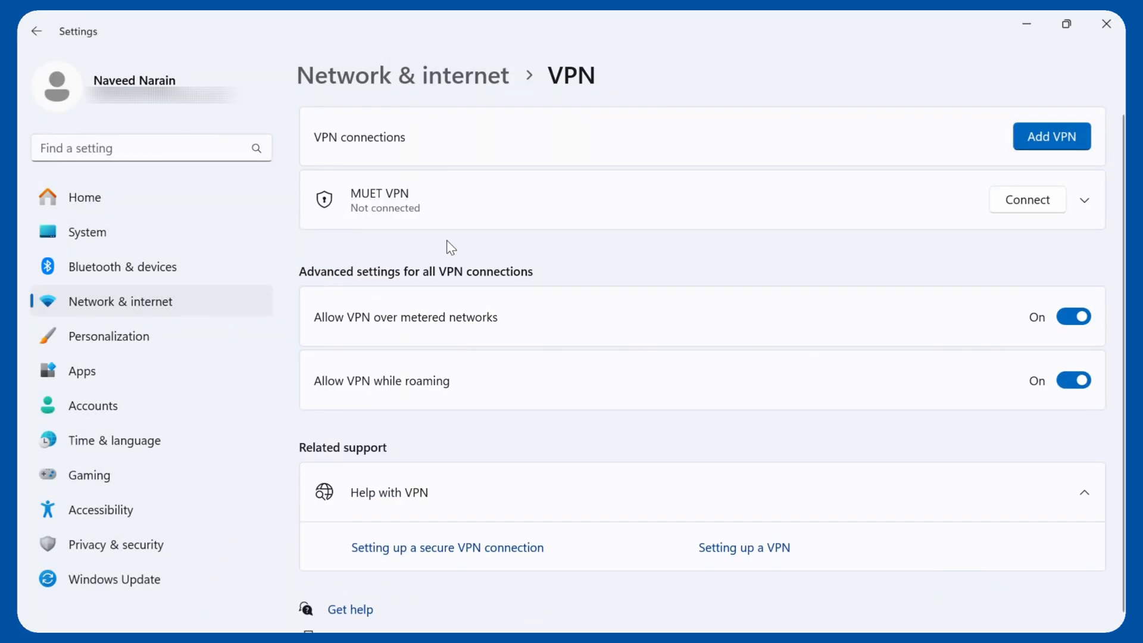
# - Open MUET VPN's advanced options to reach its adapter properties window
pyautogui.click(1083, 199)
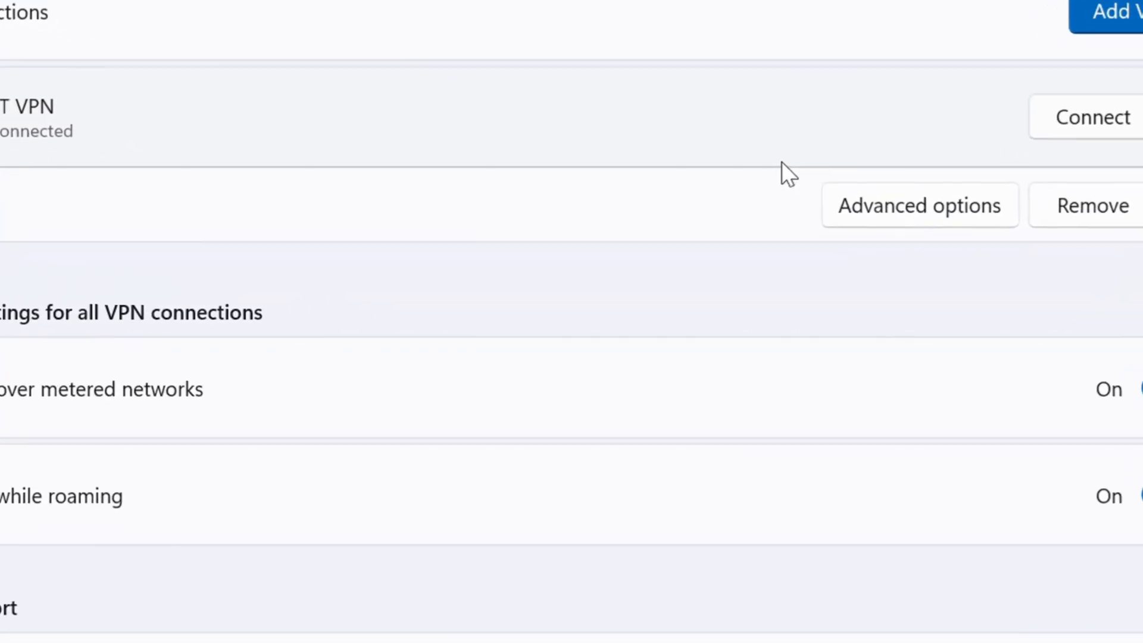
pyautogui.click(918, 205)
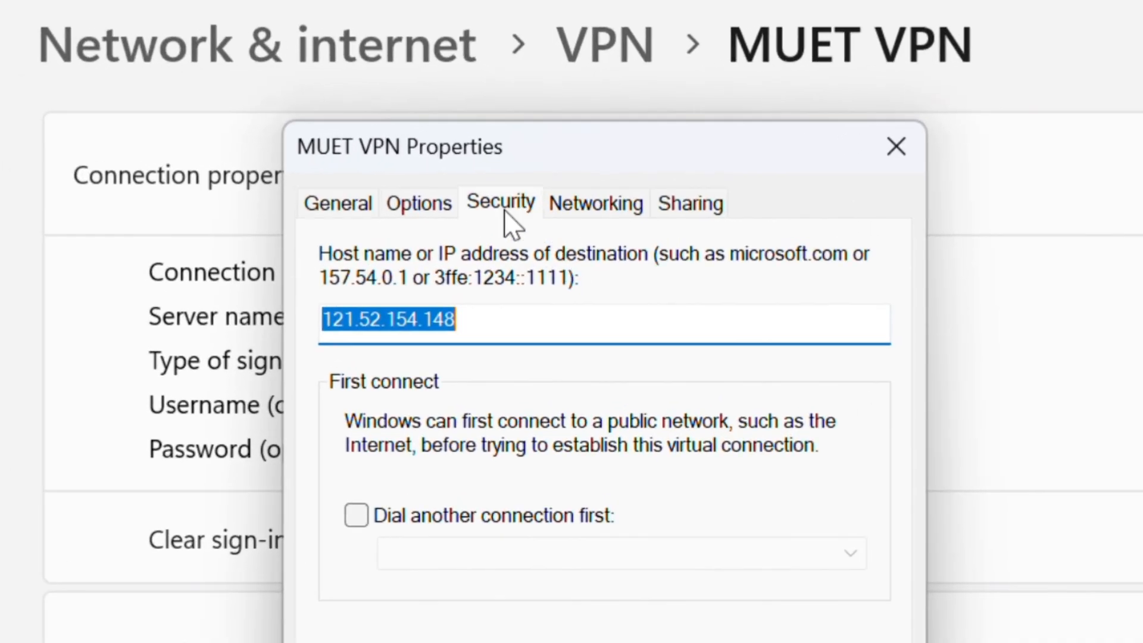
# - Set MUET VPN to PPTP with no encryption allowed and PAP, CHAP, MS-CHAP v2 protocols, then save
pyautogui.click(499, 203)
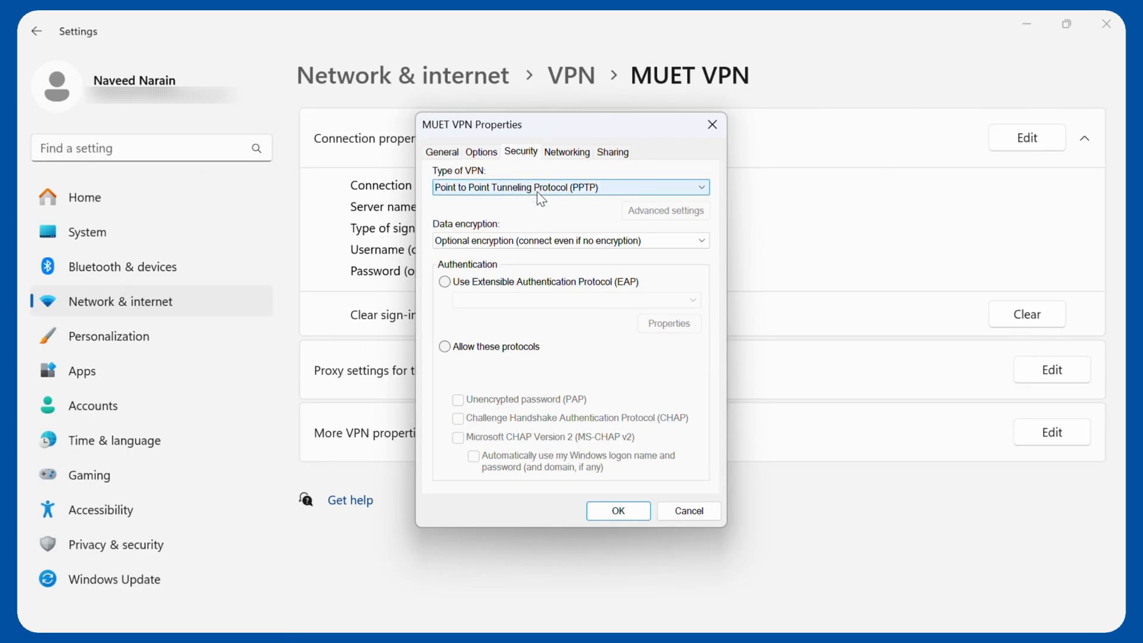
pyautogui.click(570, 240)
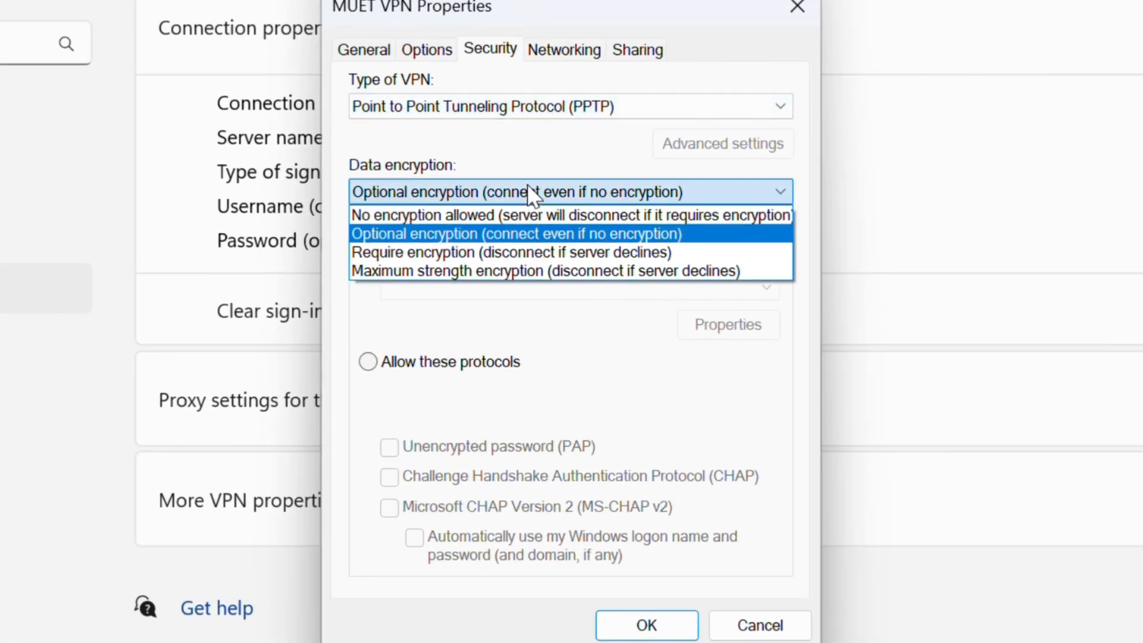
pyautogui.click(569, 216)
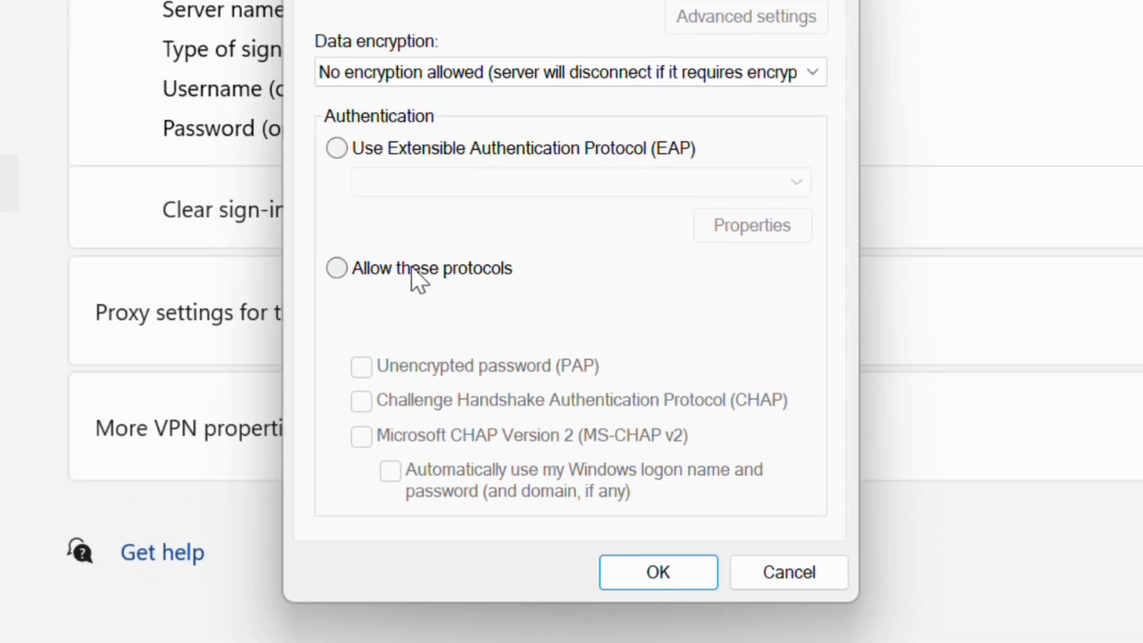
pyautogui.click(336, 268)
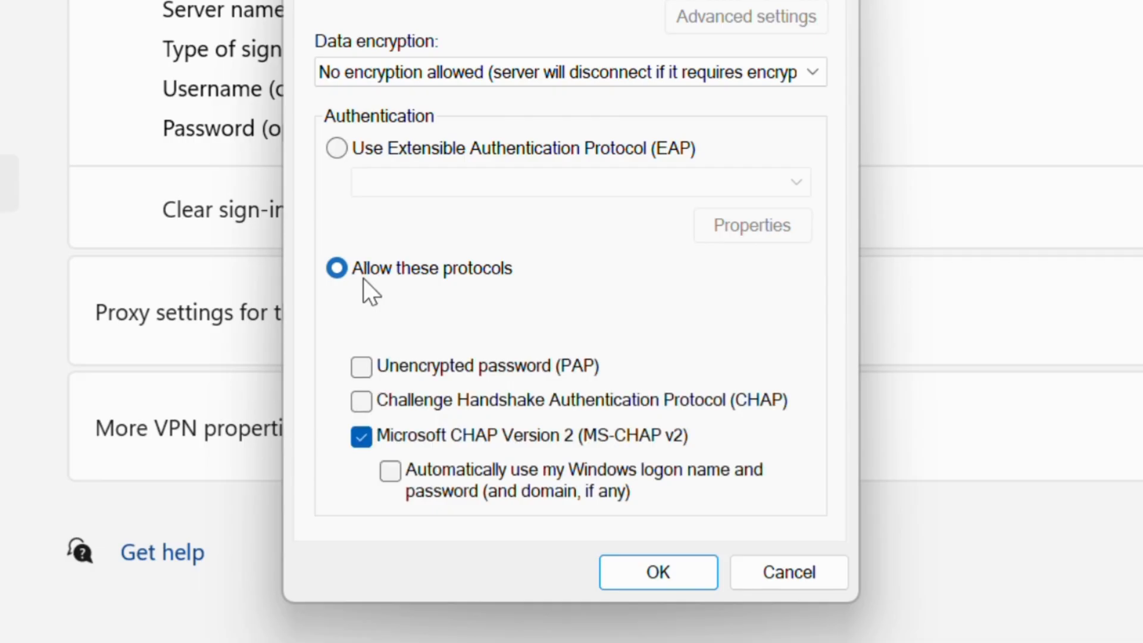
pyautogui.click(362, 366)
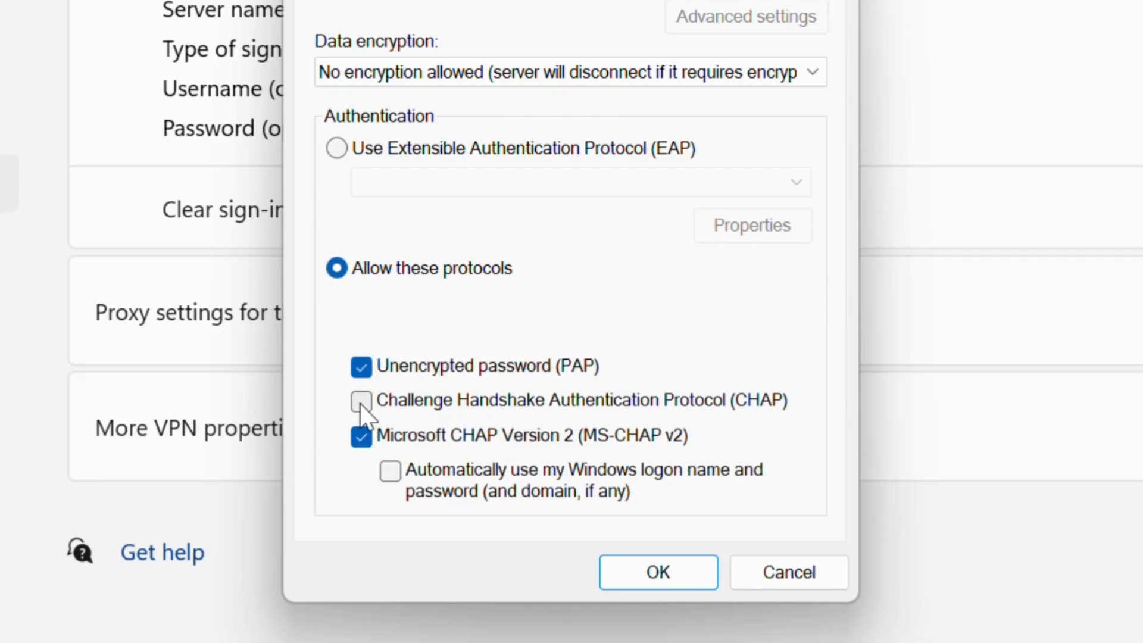
pyautogui.click(362, 400)
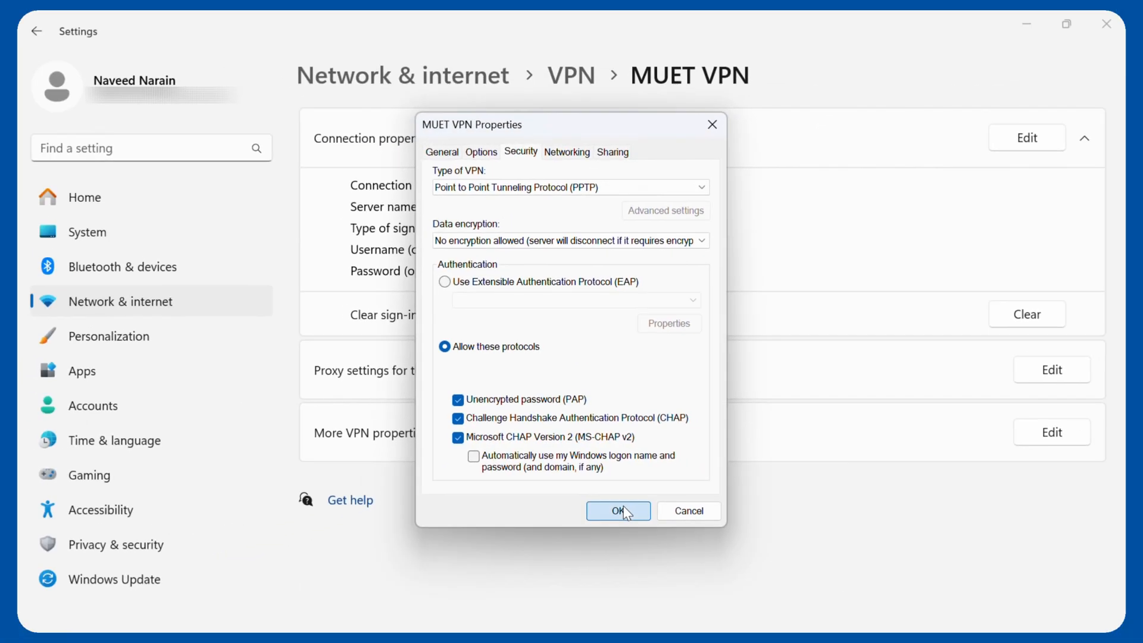
pyautogui.click(618, 511)
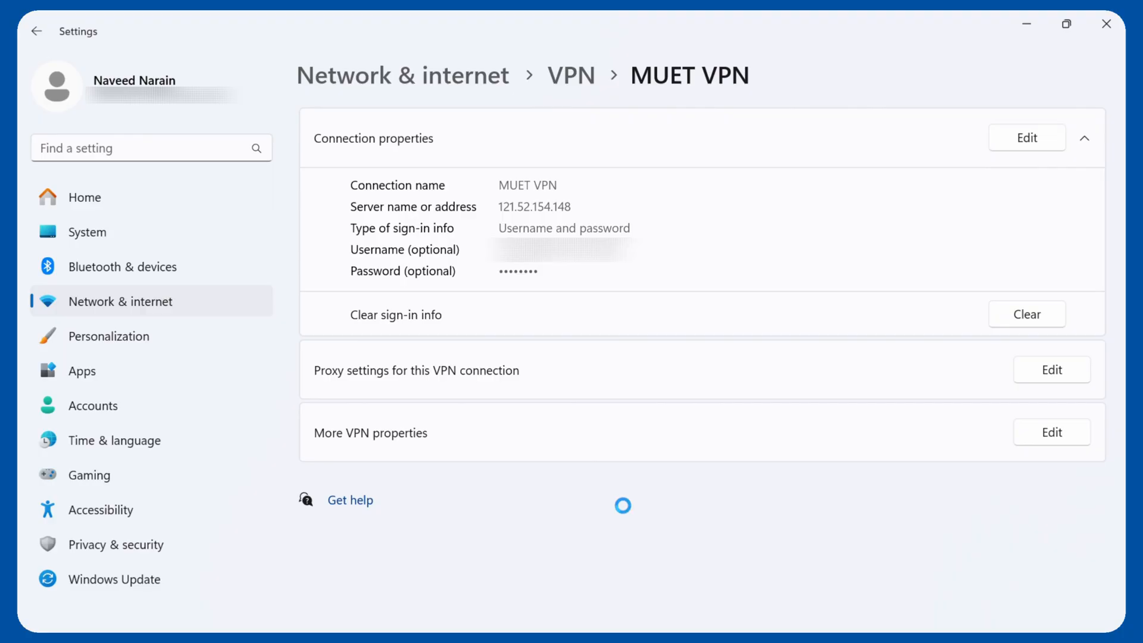
pyautogui.moveTo(617, 312)
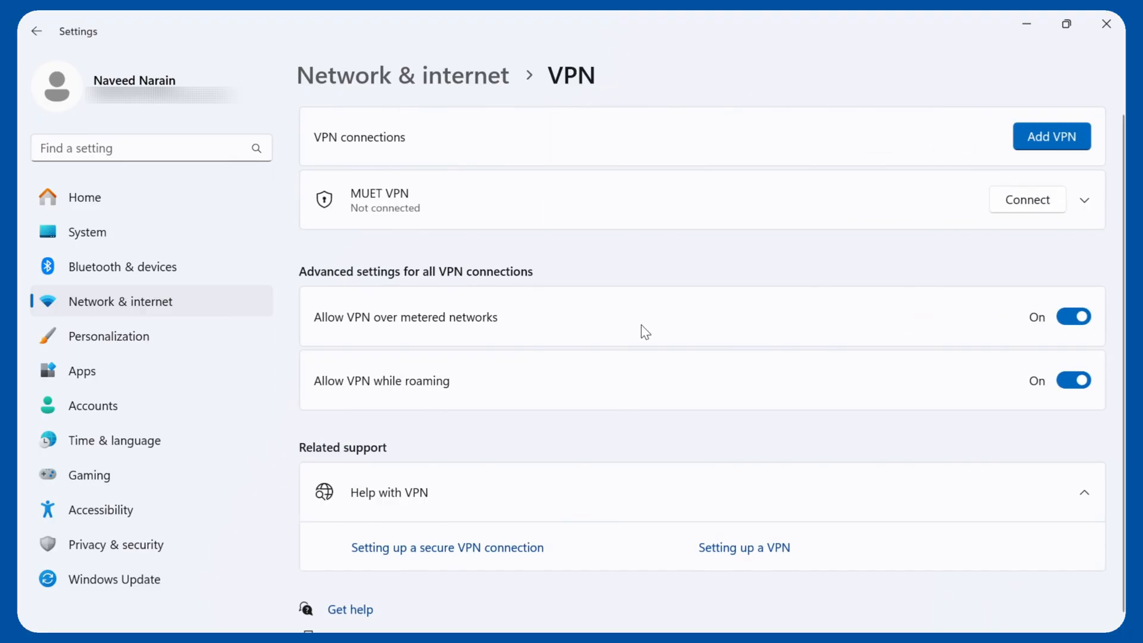
# - Connect MUET VPN, confirm it in Quick Settings, and return to the browser
pyautogui.click(1027, 198)
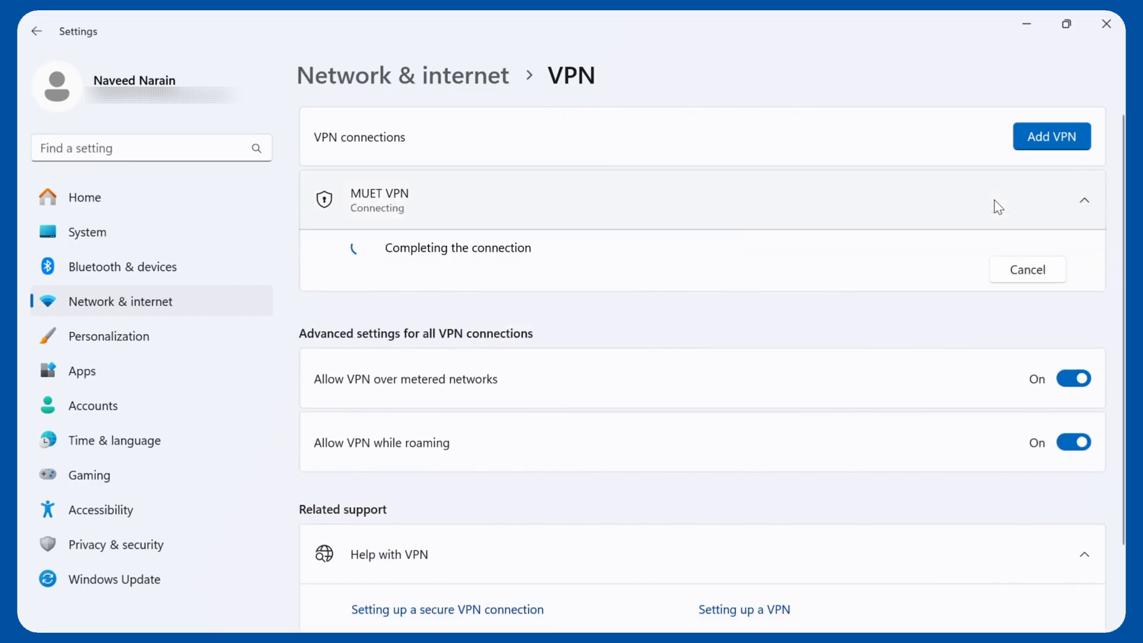
pyautogui.click(1013, 615)
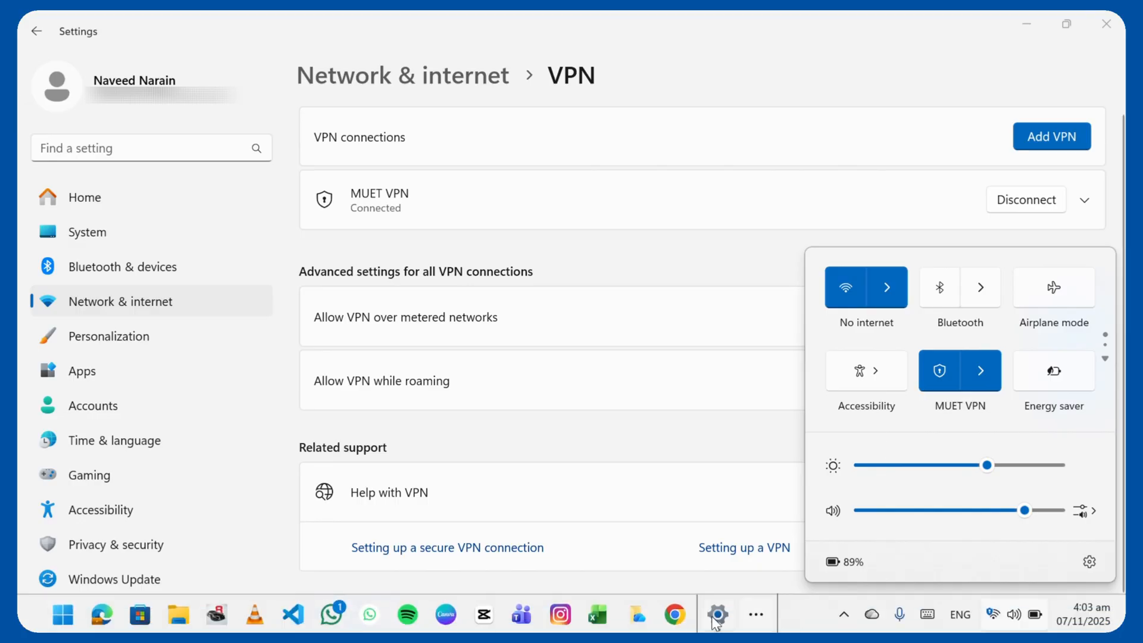
pyautogui.click(672, 614)
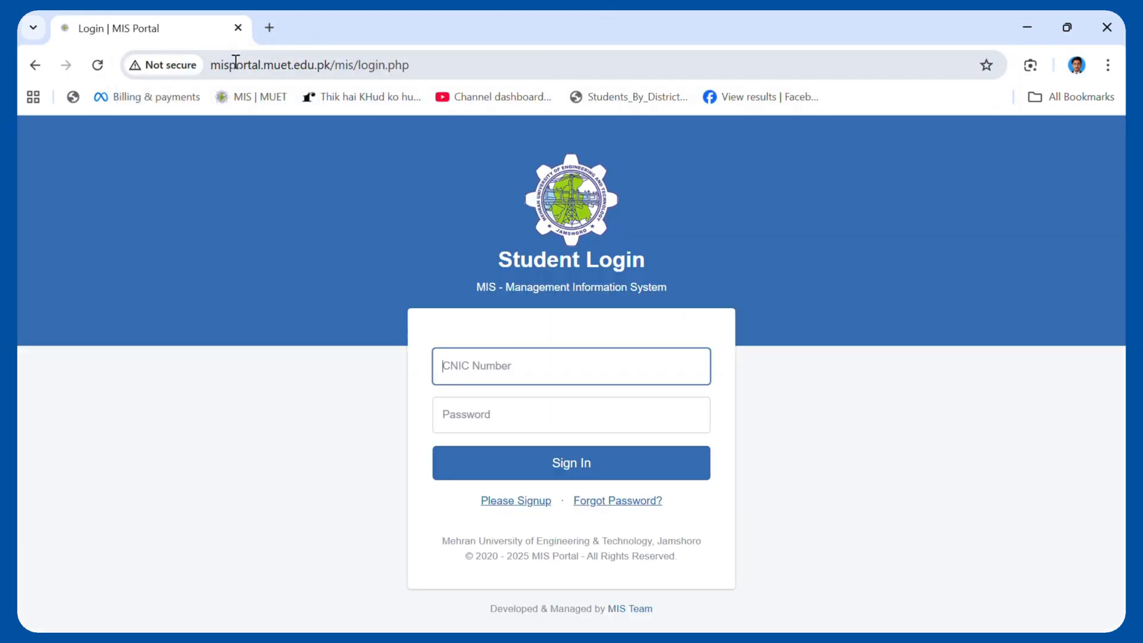
# - Sign in to the MUET MIS Portal with CNIC and password
pyautogui.click(570, 414)
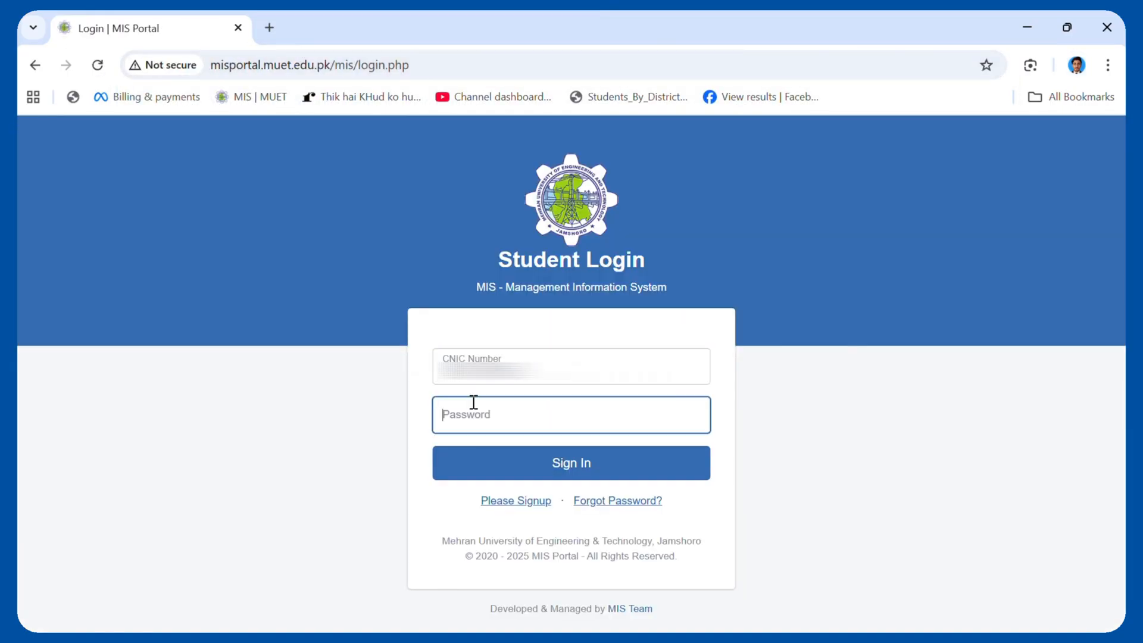
pyautogui.click(570, 462)
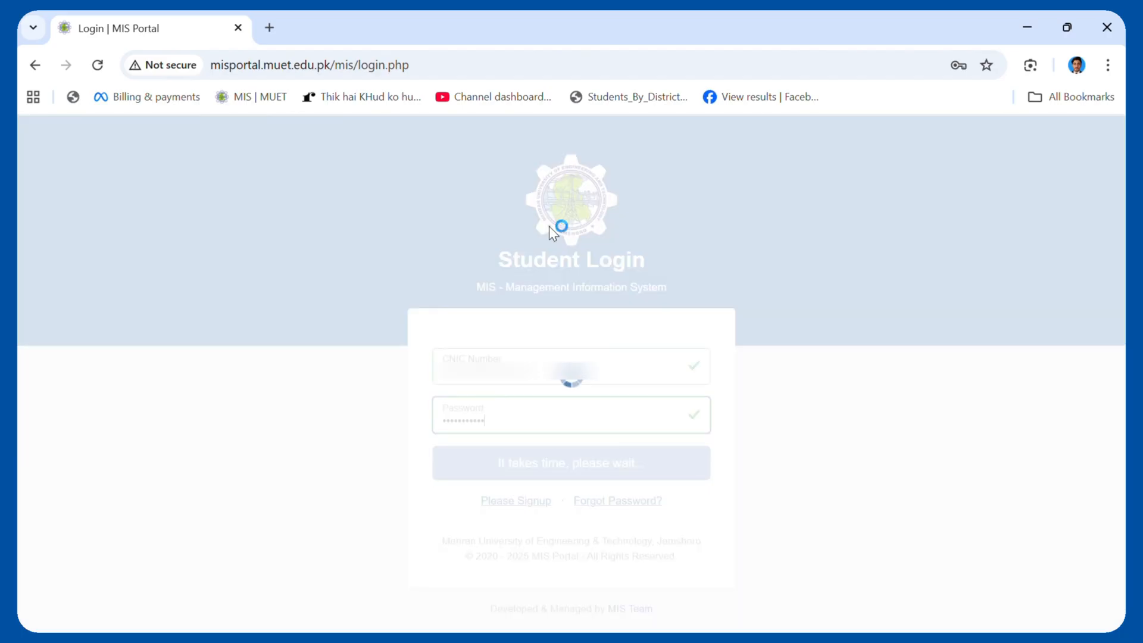
pyautogui.click(570, 461)
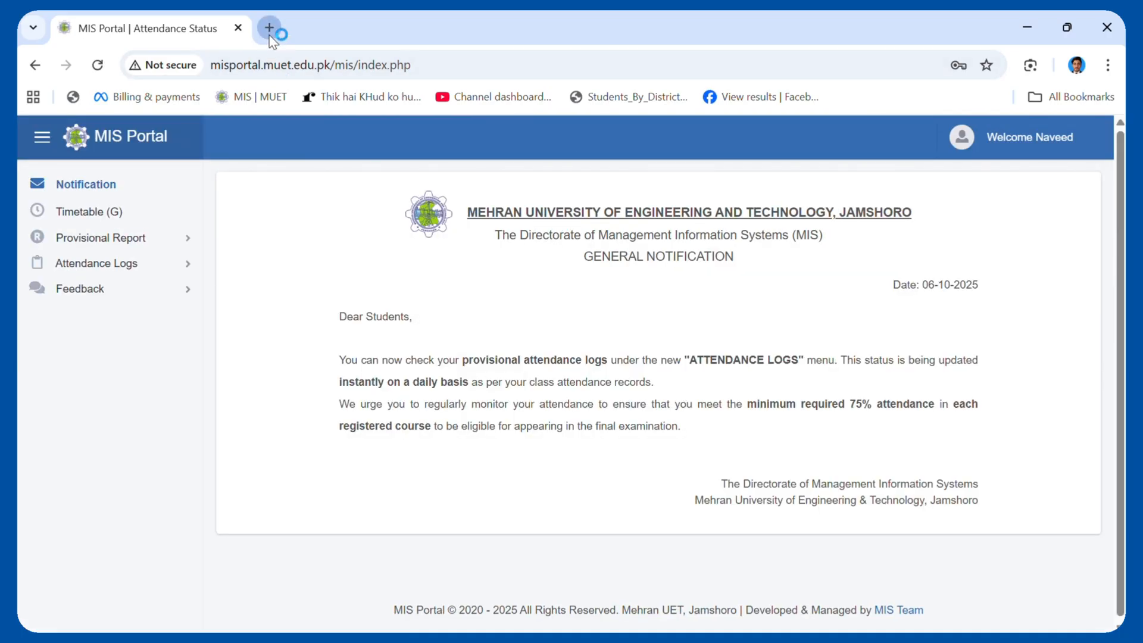
pyautogui.click(272, 32)
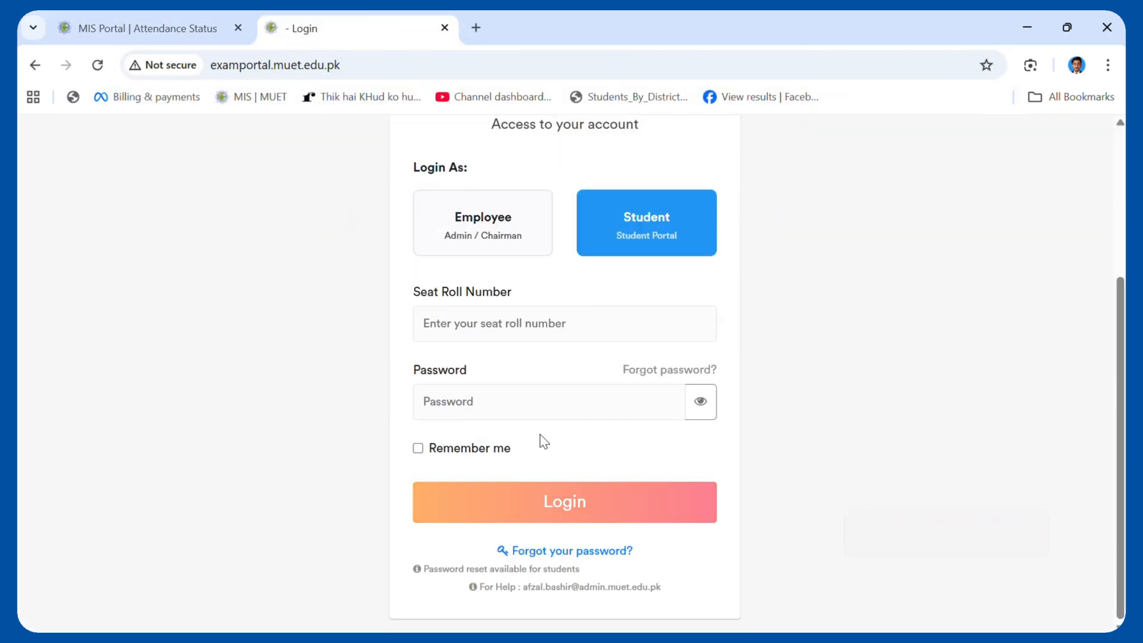
pyautogui.write('24CS006')
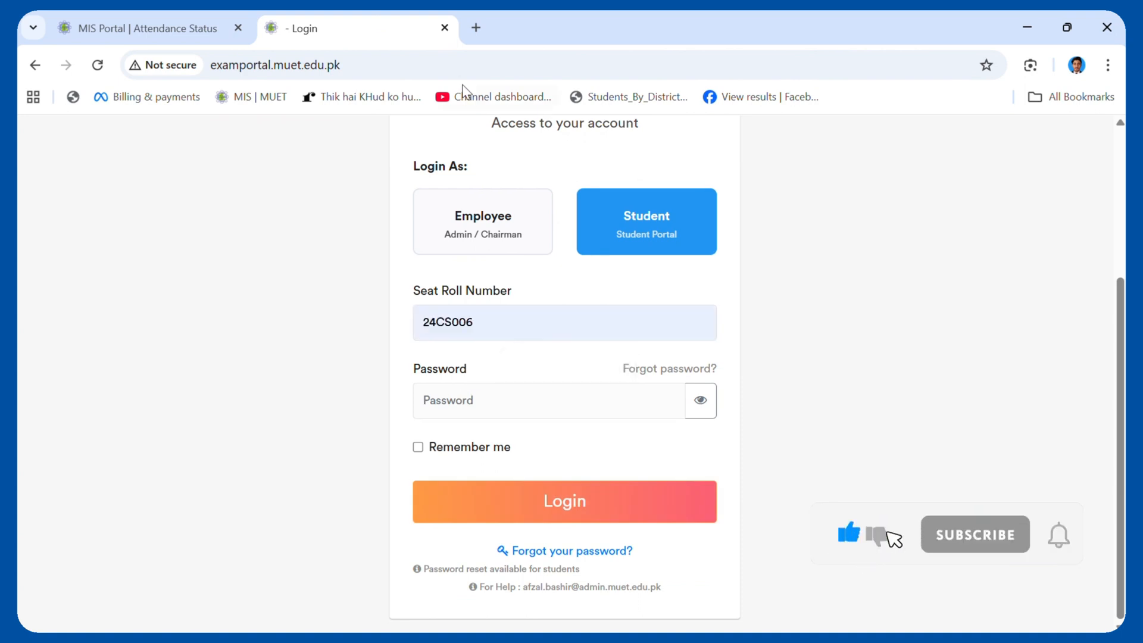
pyautogui.click(563, 501)
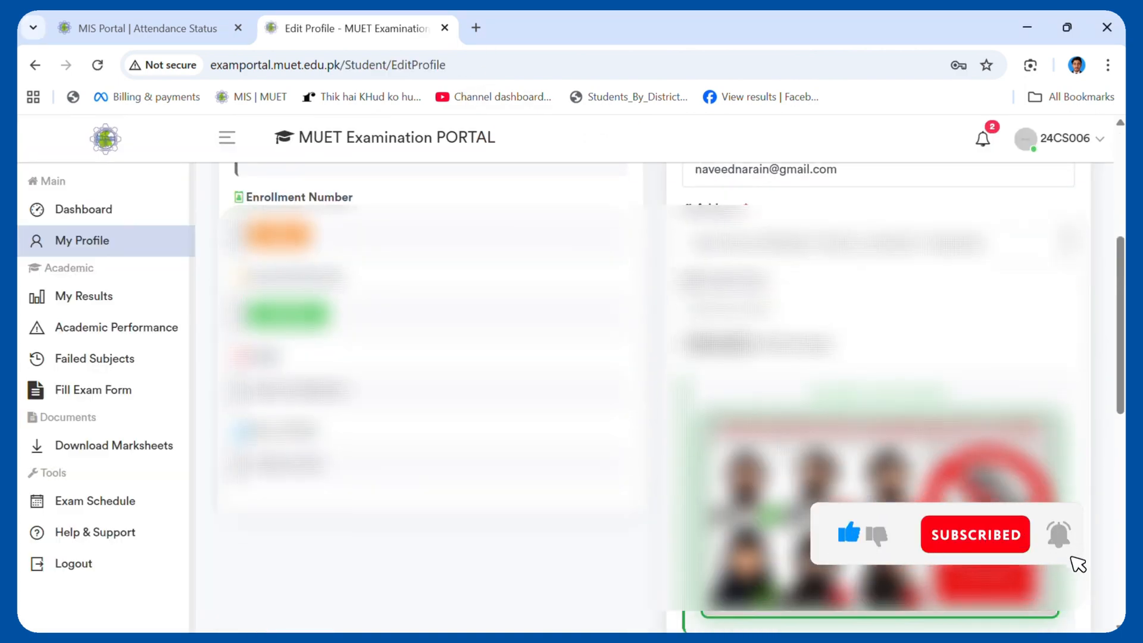
pyautogui.scroll(3)
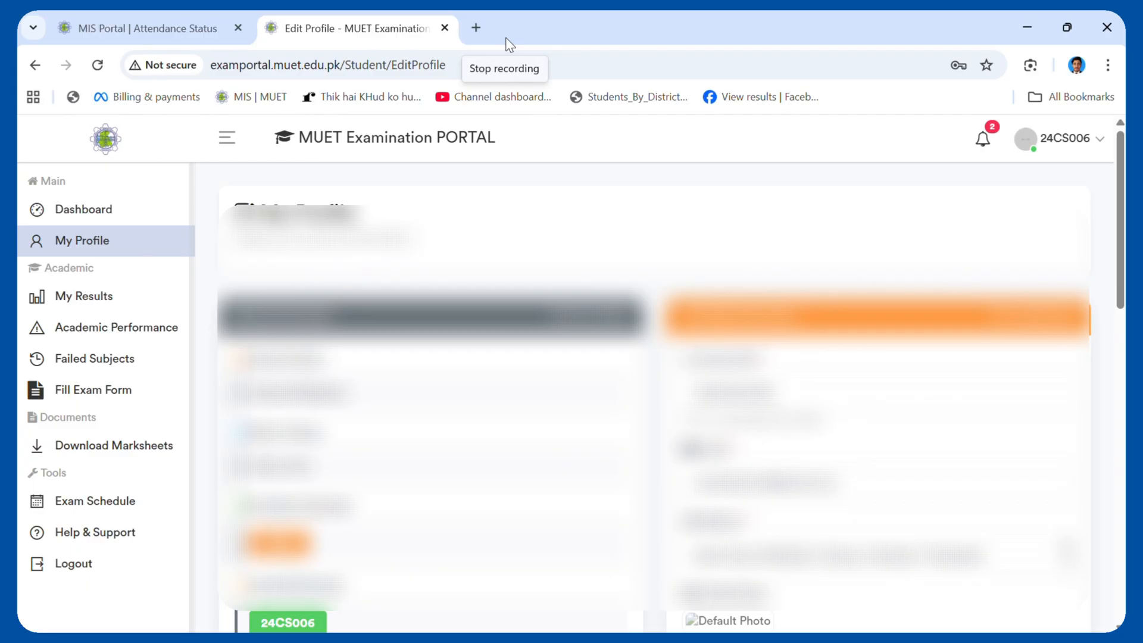